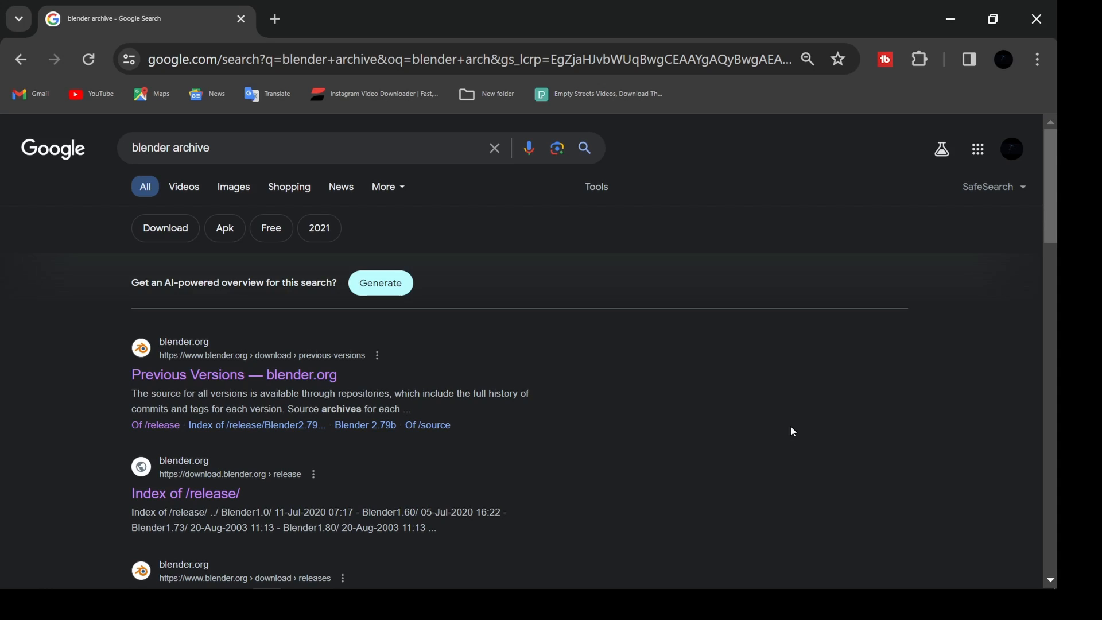
Search Google for "blender archive" in a new tab.
{"action": "left_click", "coordinate": [498, 18]}
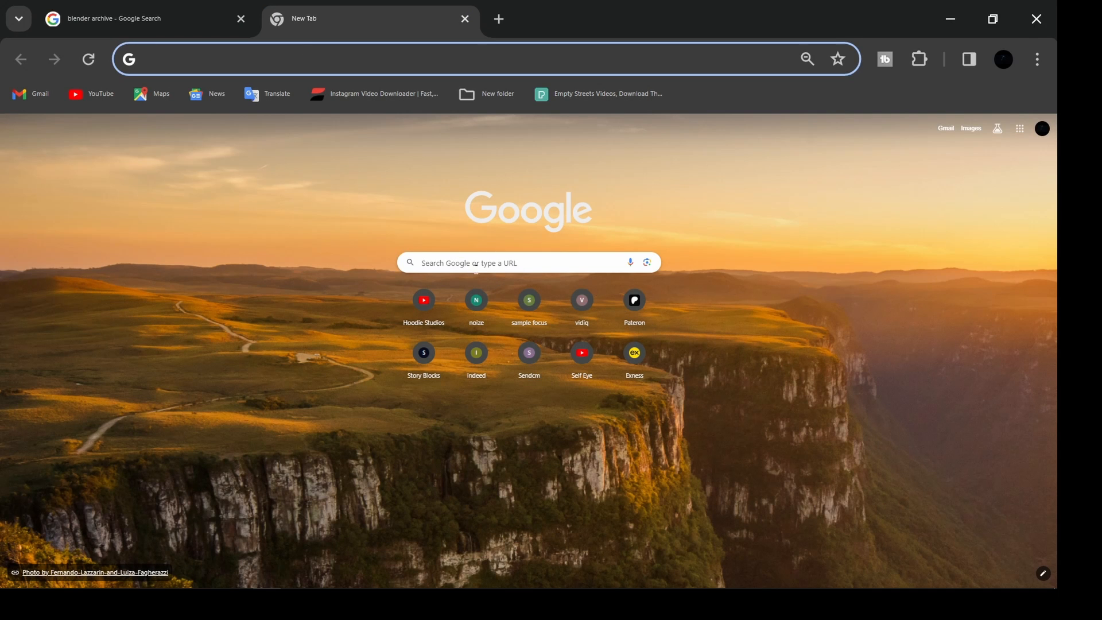
{"action": "left_click", "coordinate": [523, 262]}
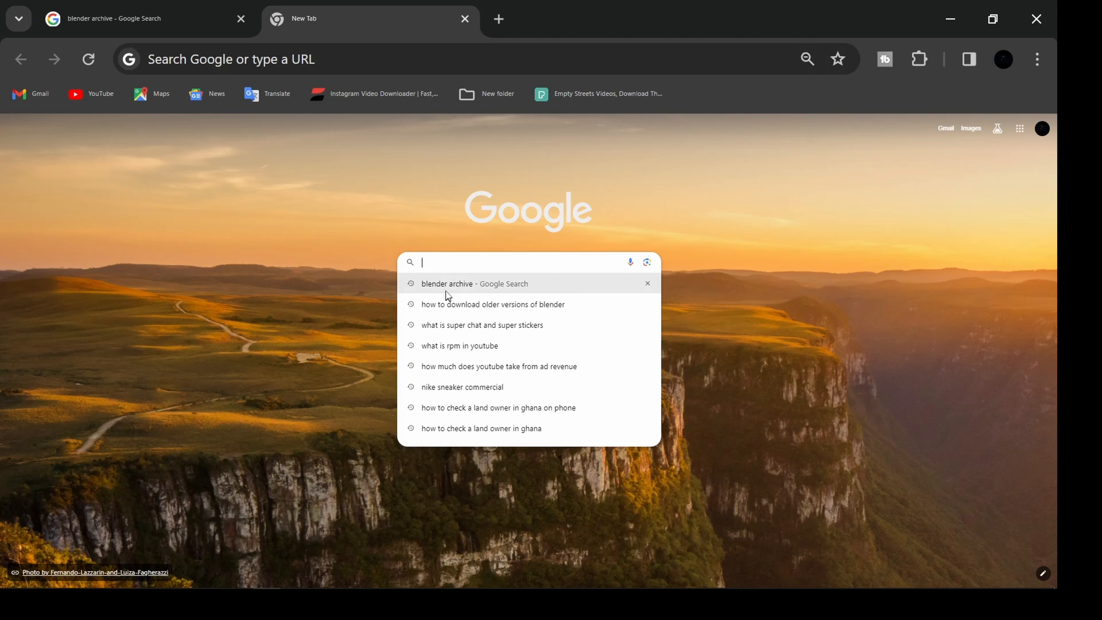
{"action": "type", "text": "blender archive"}
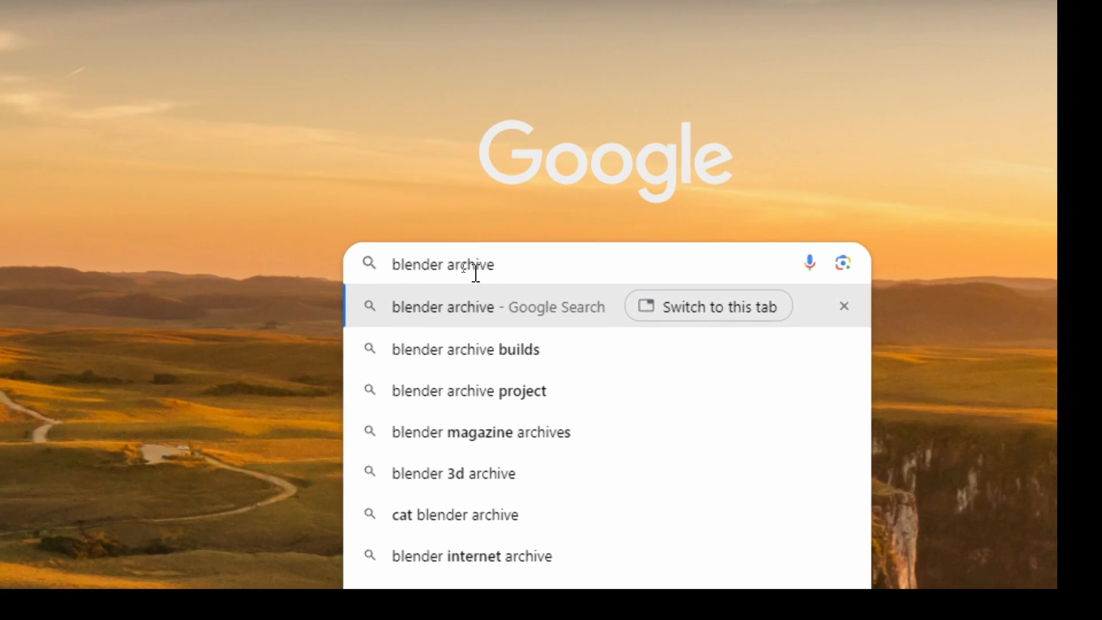
{"action": "key", "text": "Return"}
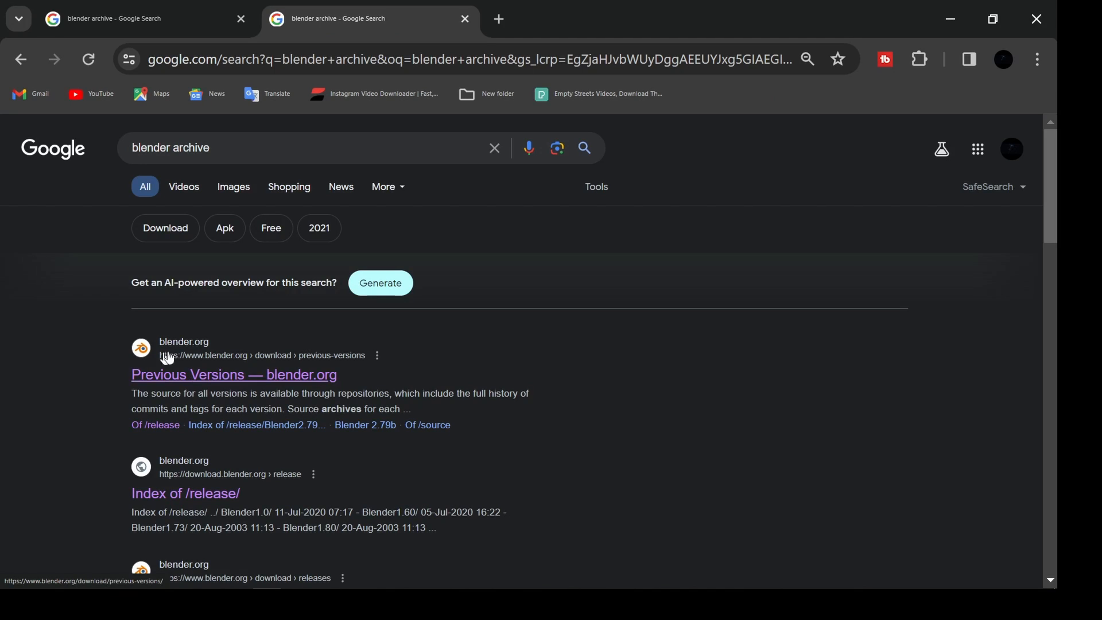
{"action": "mouse_move", "coordinate": [243, 379]}
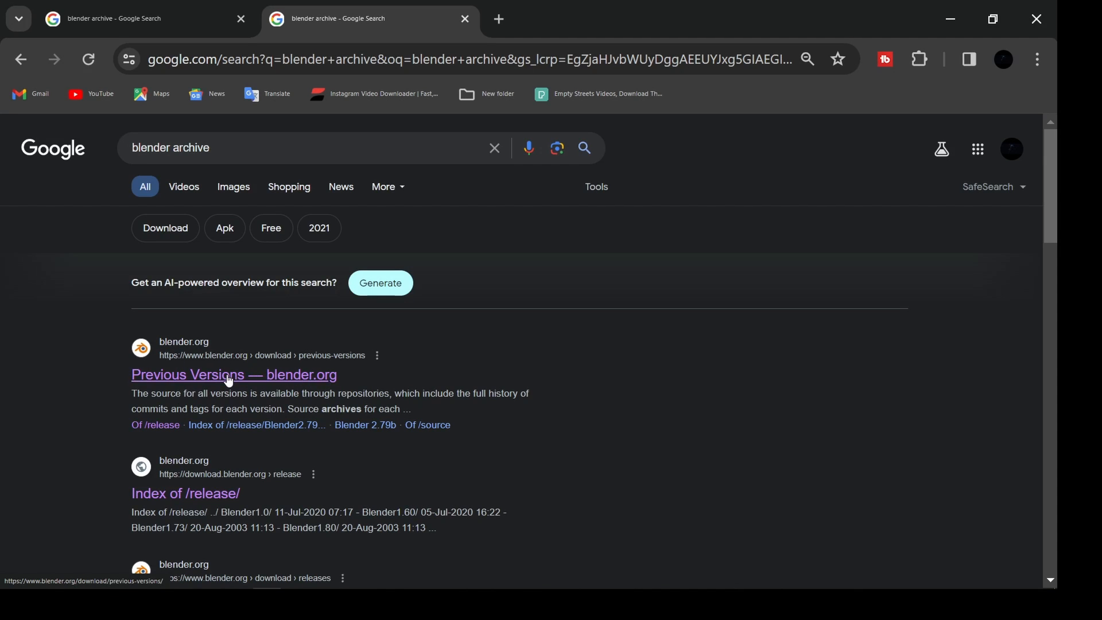
Open the 'Previous Versions — blender.org' result and follow 'Download Any Blender'.
{"action": "left_click", "coordinate": [234, 375]}
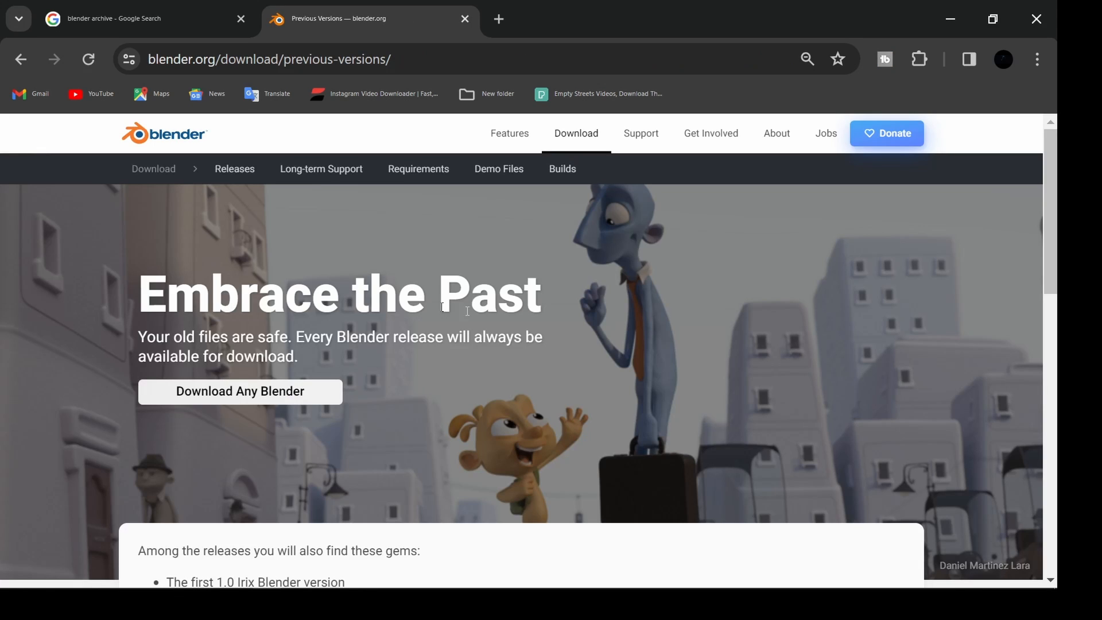
{"action": "mouse_move", "coordinate": [209, 381]}
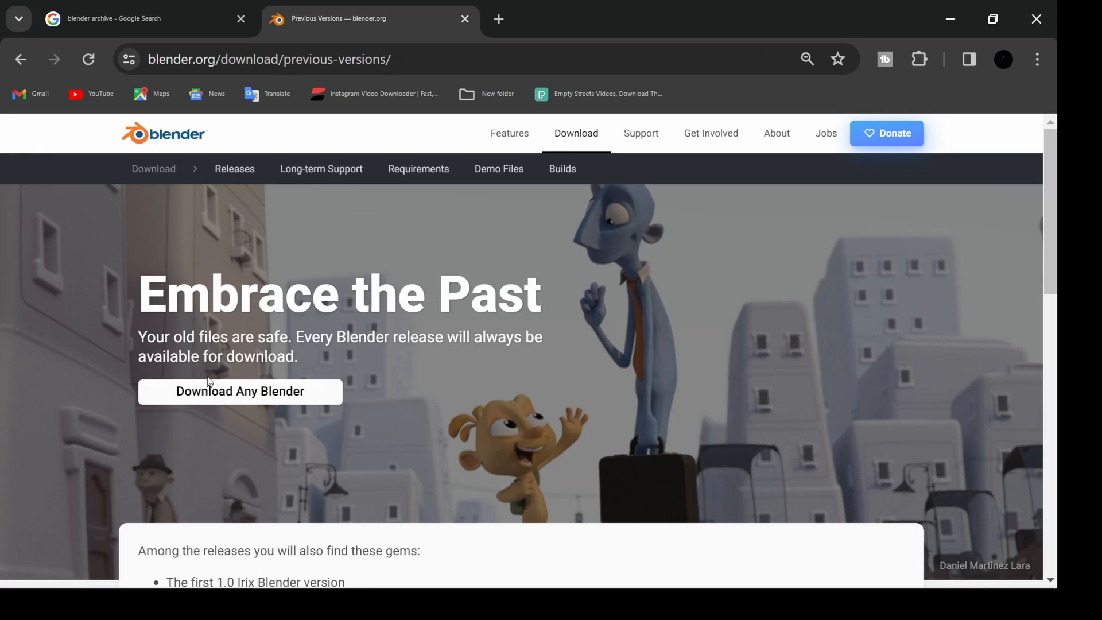
{"action": "mouse_move", "coordinate": [250, 401]}
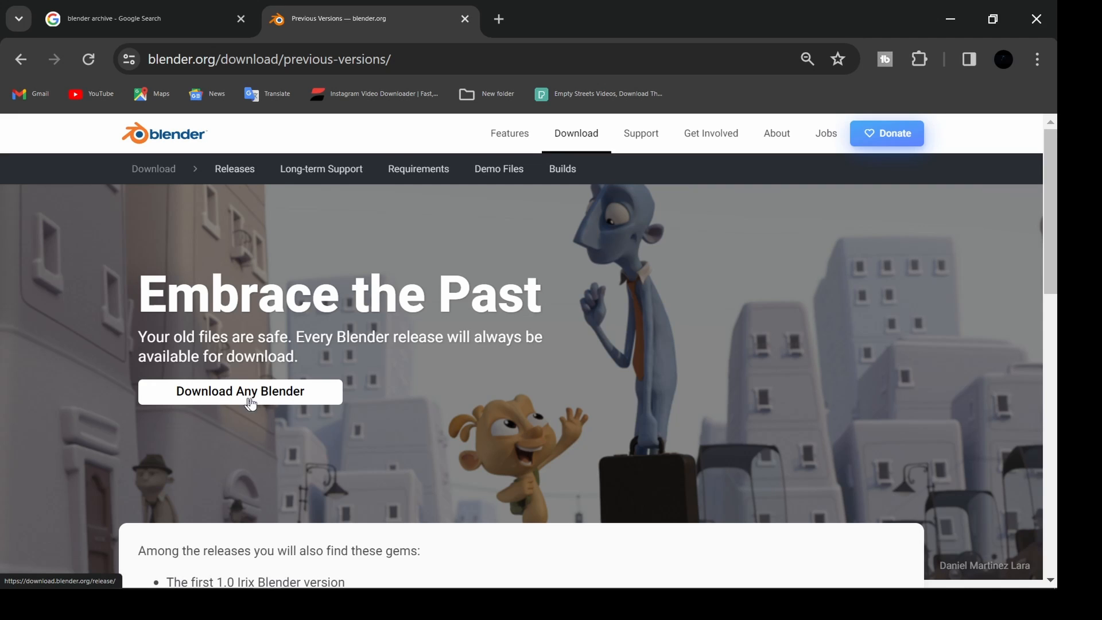
{"action": "mouse_move", "coordinate": [223, 403]}
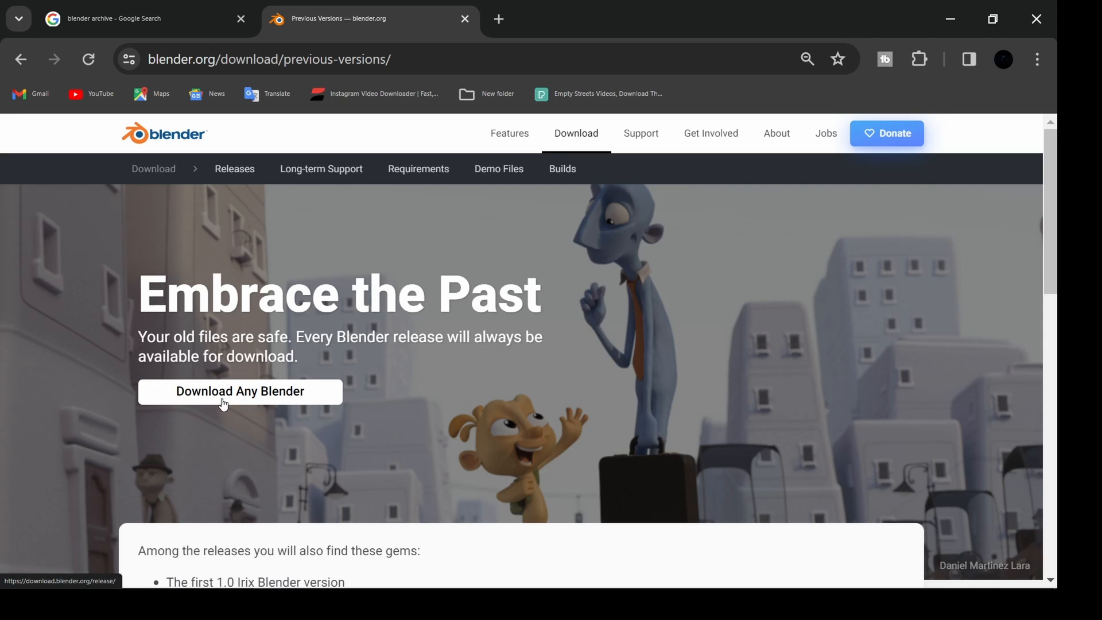
{"action": "left_click", "coordinate": [240, 392]}
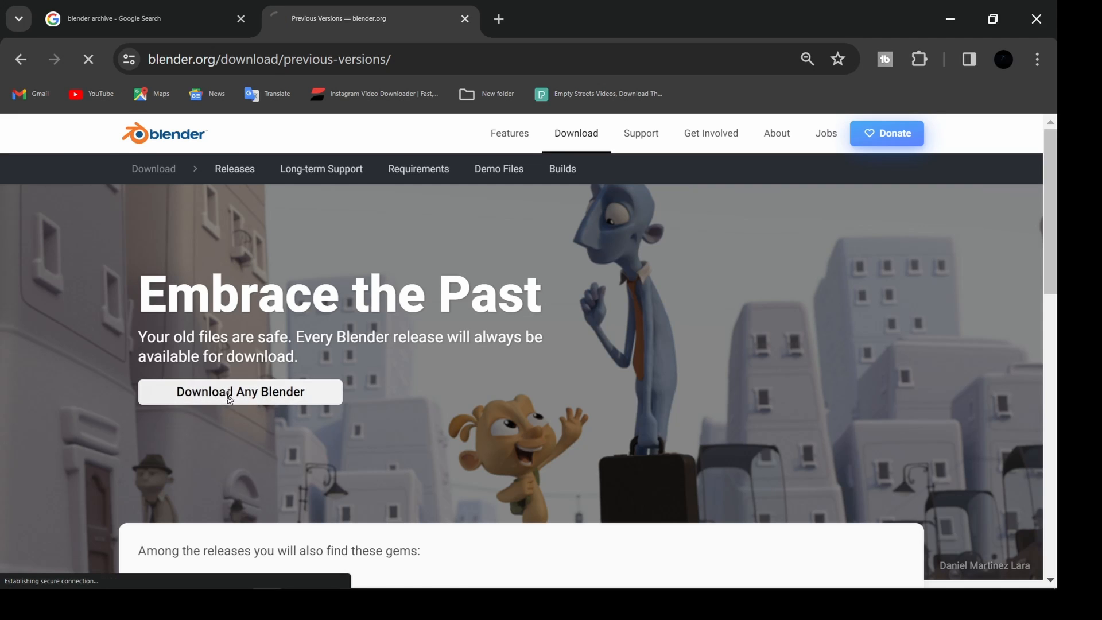
Scroll the Index of /release/ listing to show the Blender3.0–Blender4.0 folders.
{"action": "left_click", "coordinate": [240, 391]}
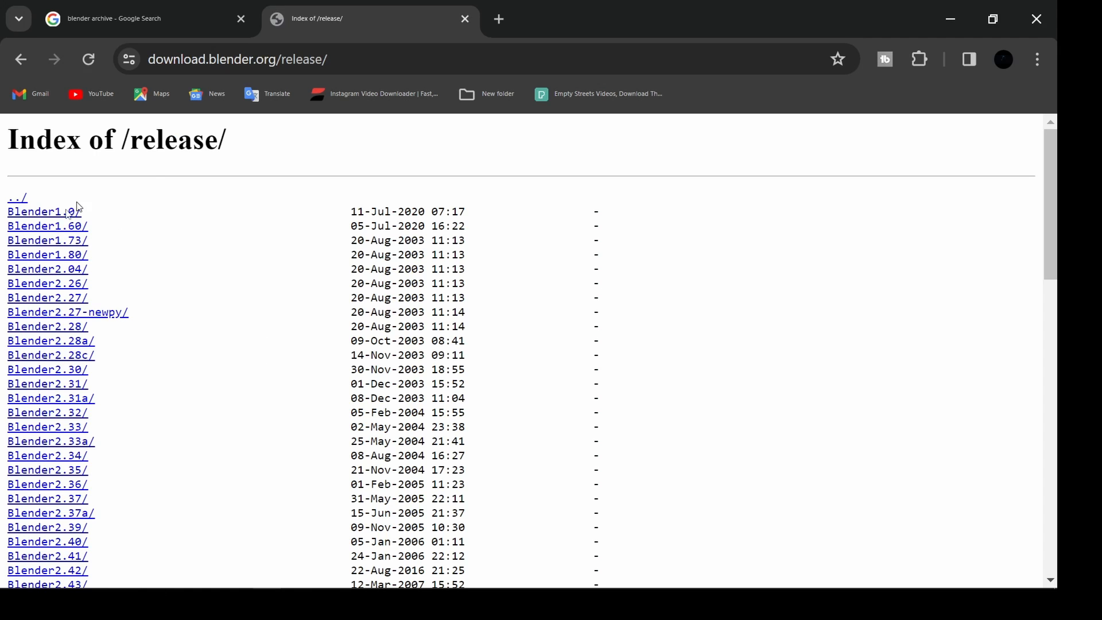
{"action": "scroll", "scroll_direction": "down", "scroll_amount": 3}
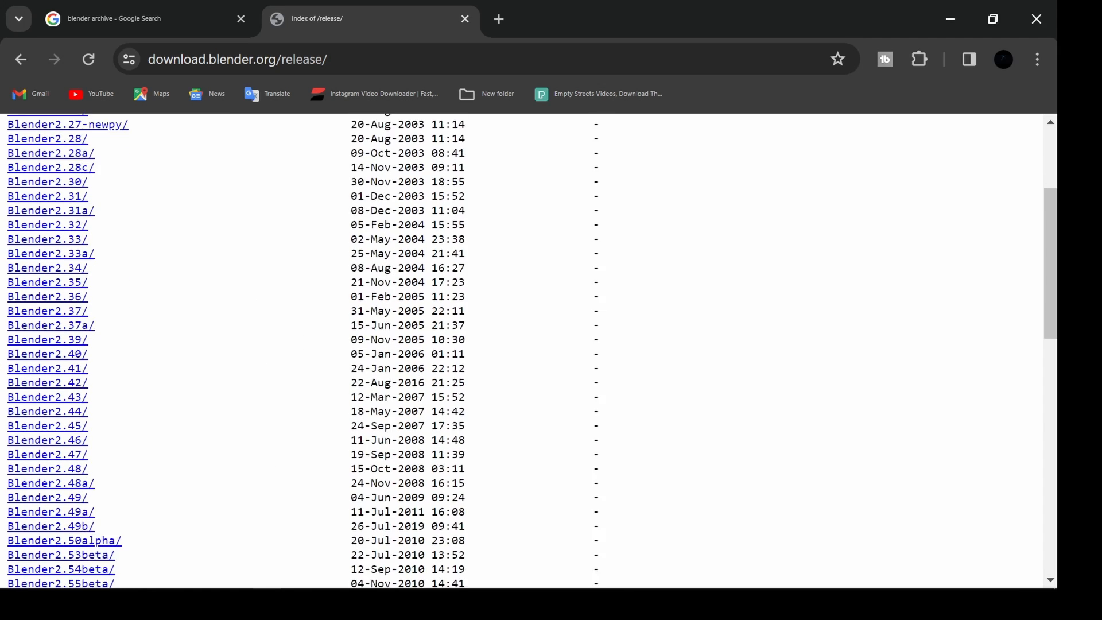
{"action": "scroll", "scroll_direction": "down", "scroll_amount": 3}
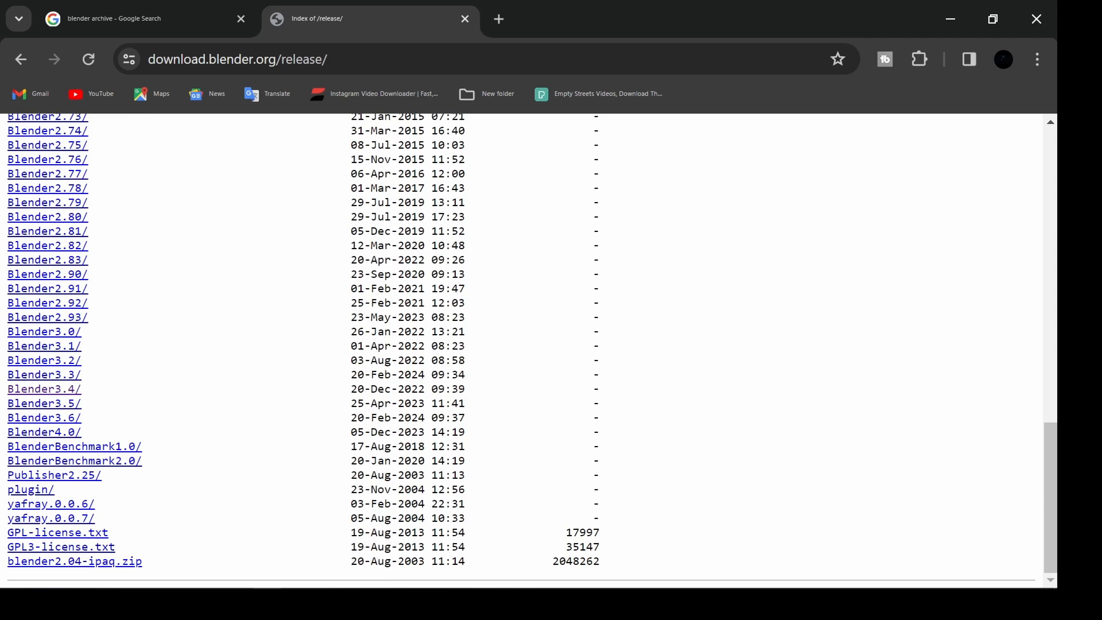
{"action": "scroll", "scroll_direction": "up", "scroll_amount": 3}
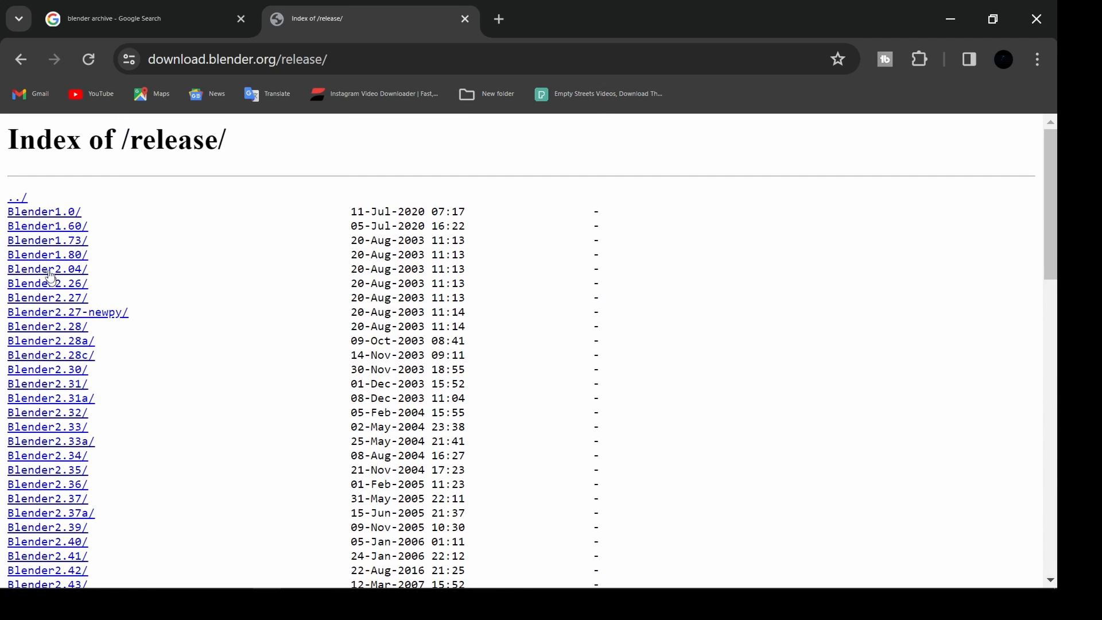
{"action": "mouse_move", "coordinate": [78, 238]}
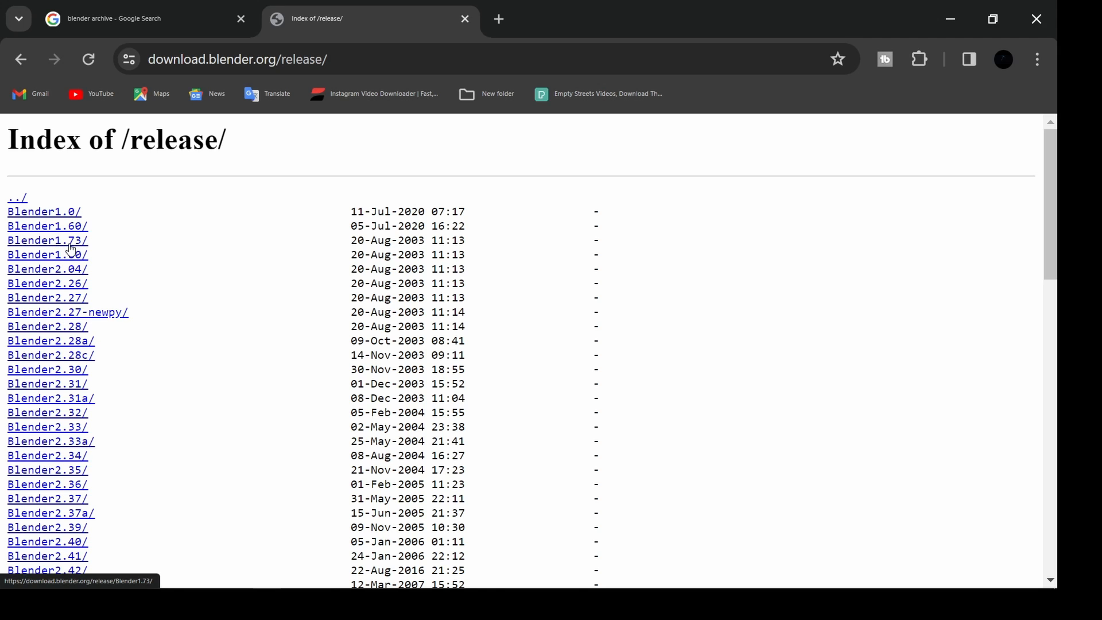
{"action": "mouse_move", "coordinate": [70, 483]}
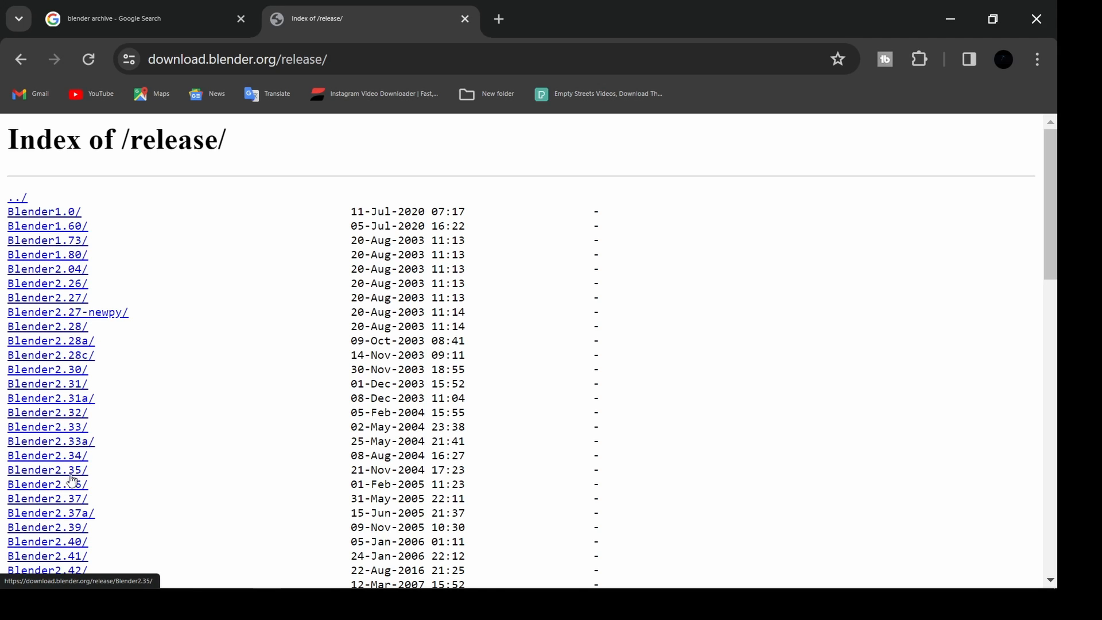
{"action": "scroll", "scroll_direction": "down", "scroll_amount": 3}
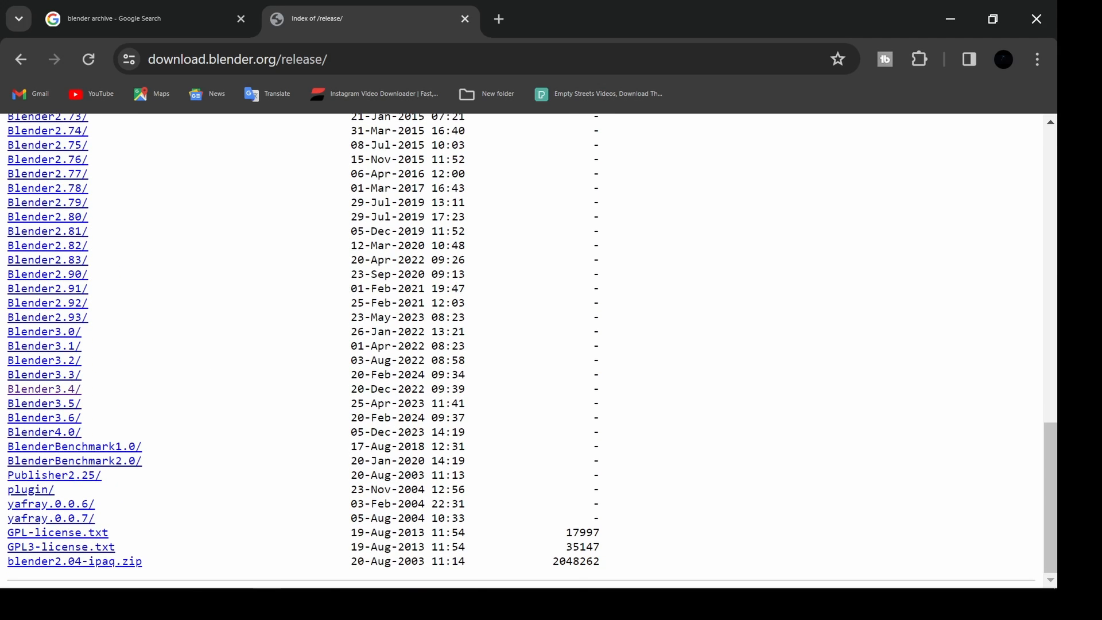
{"action": "mouse_move", "coordinate": [88, 379]}
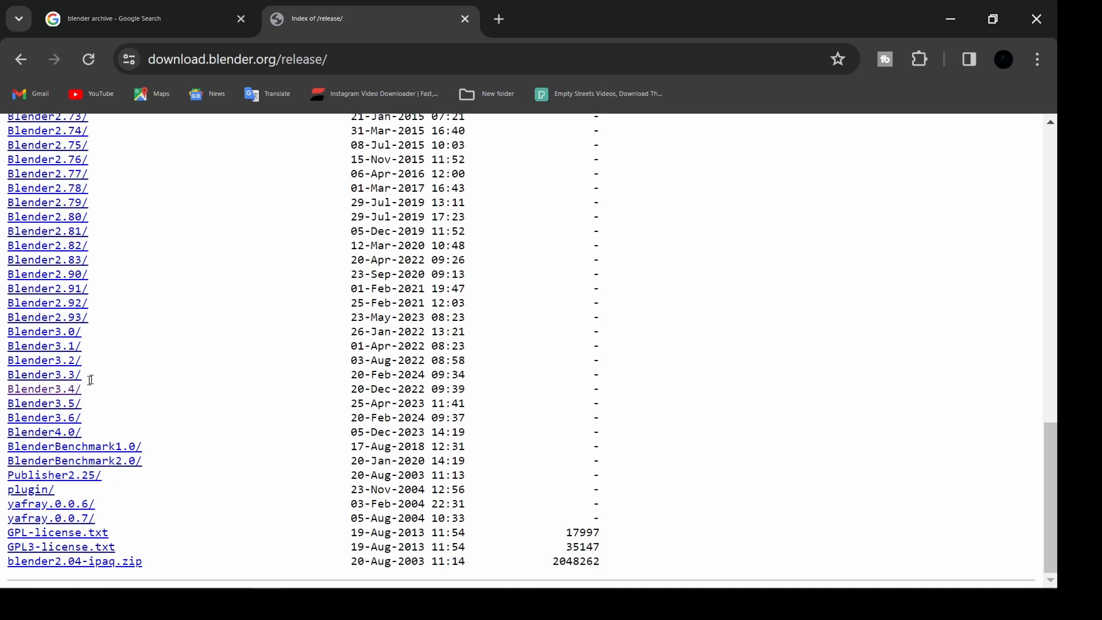
{"action": "left_click", "coordinate": [43, 360]}
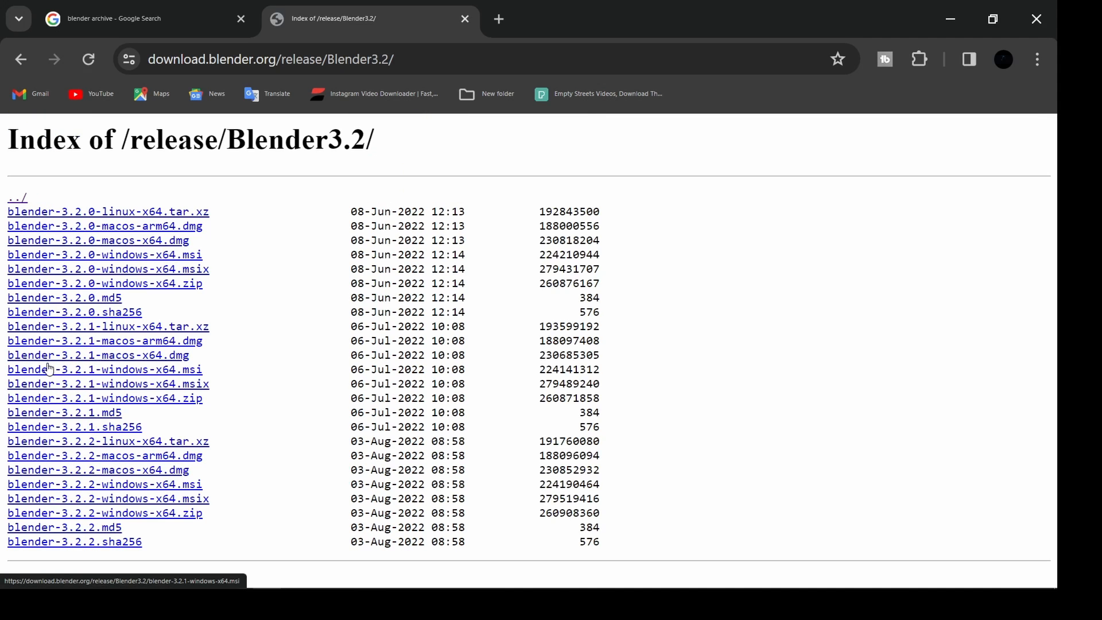
{"action": "mouse_move", "coordinate": [42, 406]}
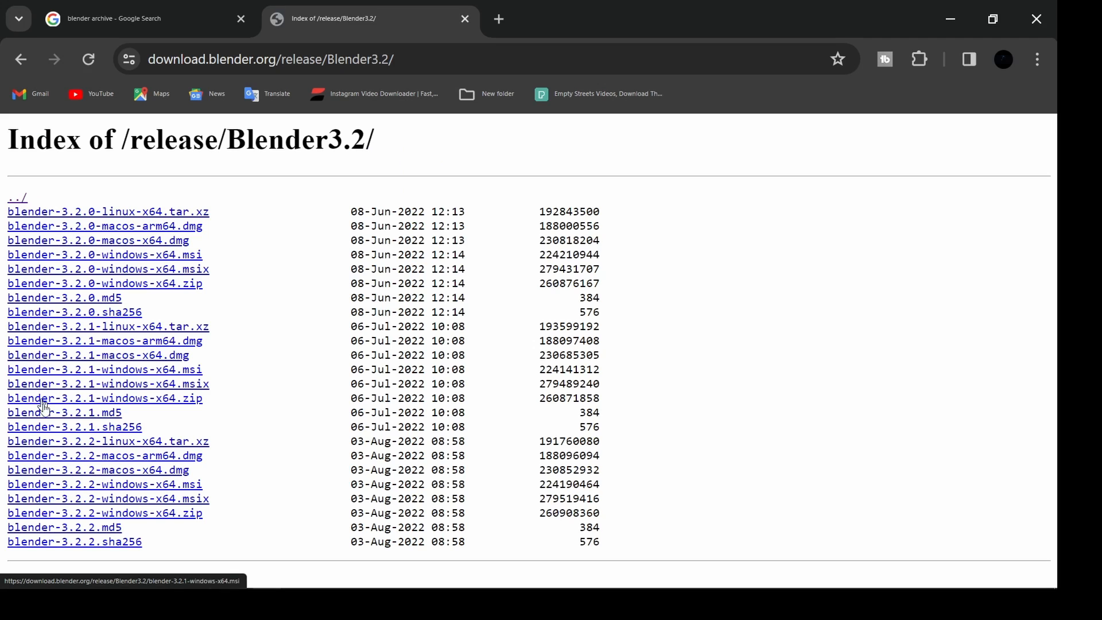
{"action": "mouse_move", "coordinate": [125, 226]}
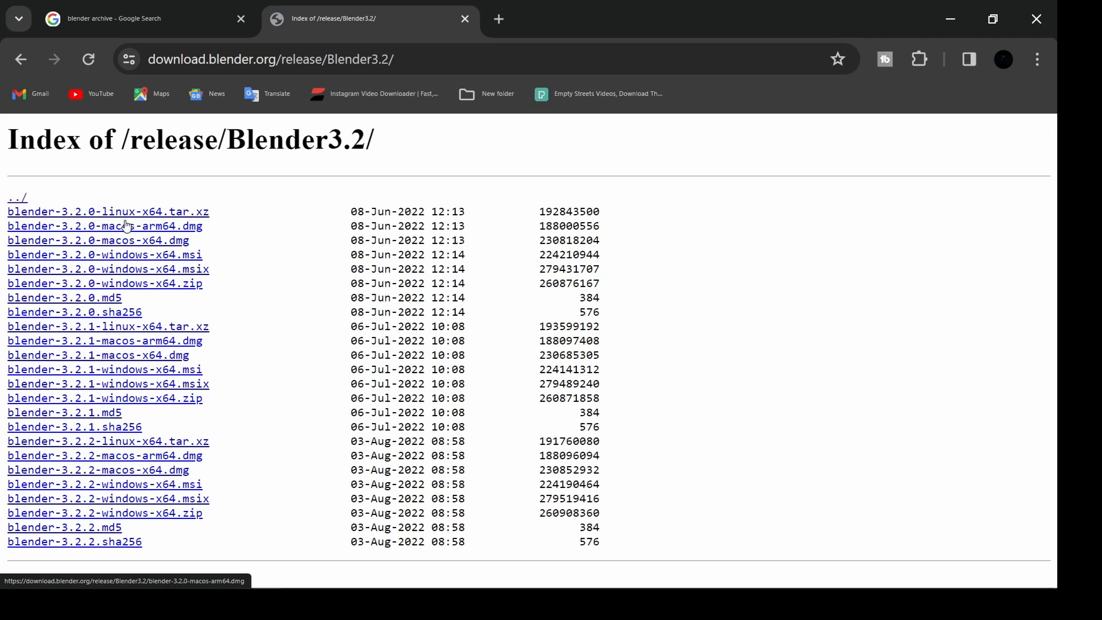
{"action": "mouse_move", "coordinate": [173, 272]}
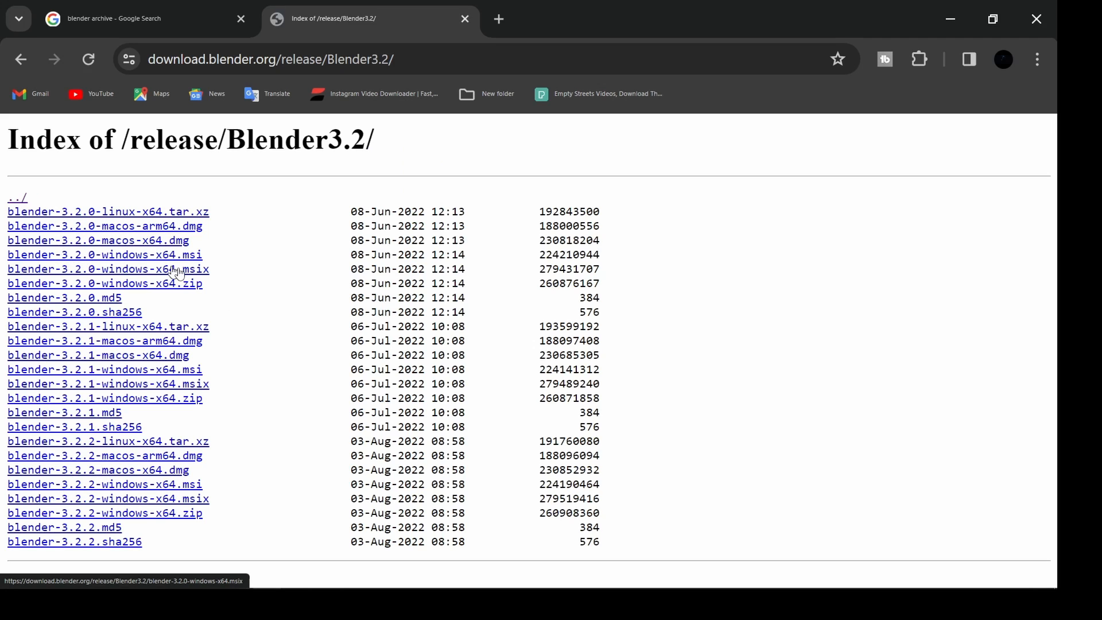
{"action": "mouse_move", "coordinate": [133, 474]}
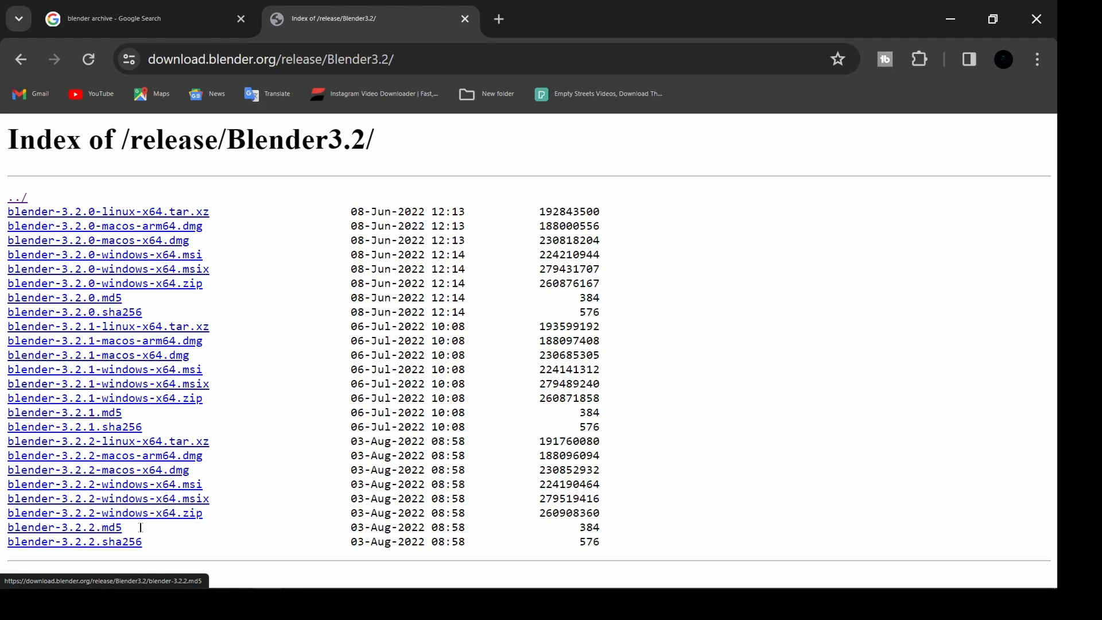
{"action": "mouse_move", "coordinate": [195, 519]}
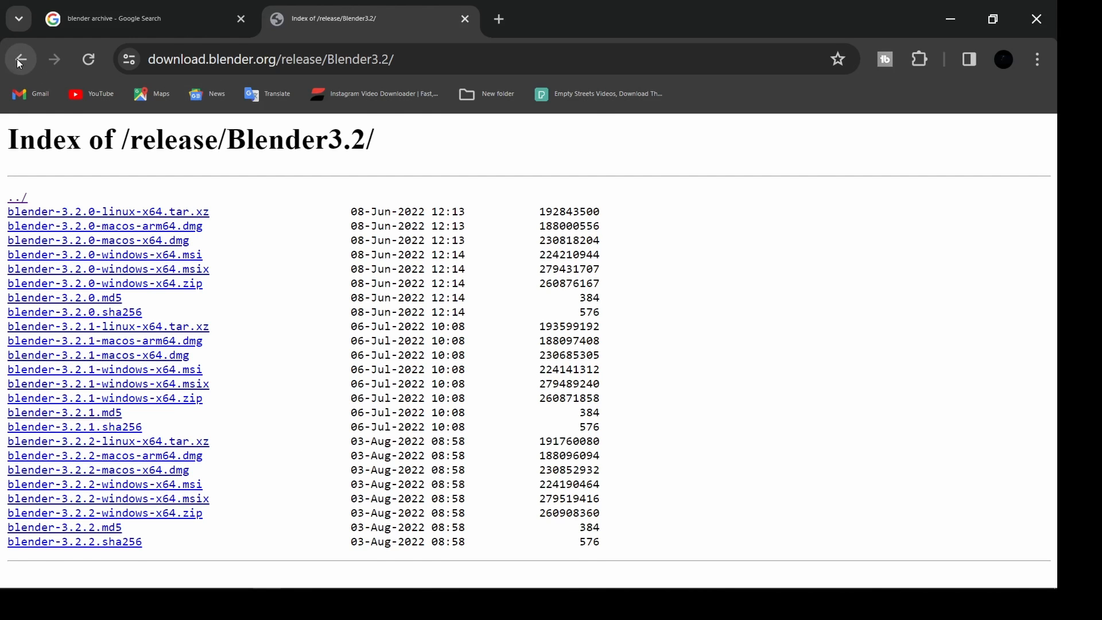
{"action": "left_click", "coordinate": [21, 59]}
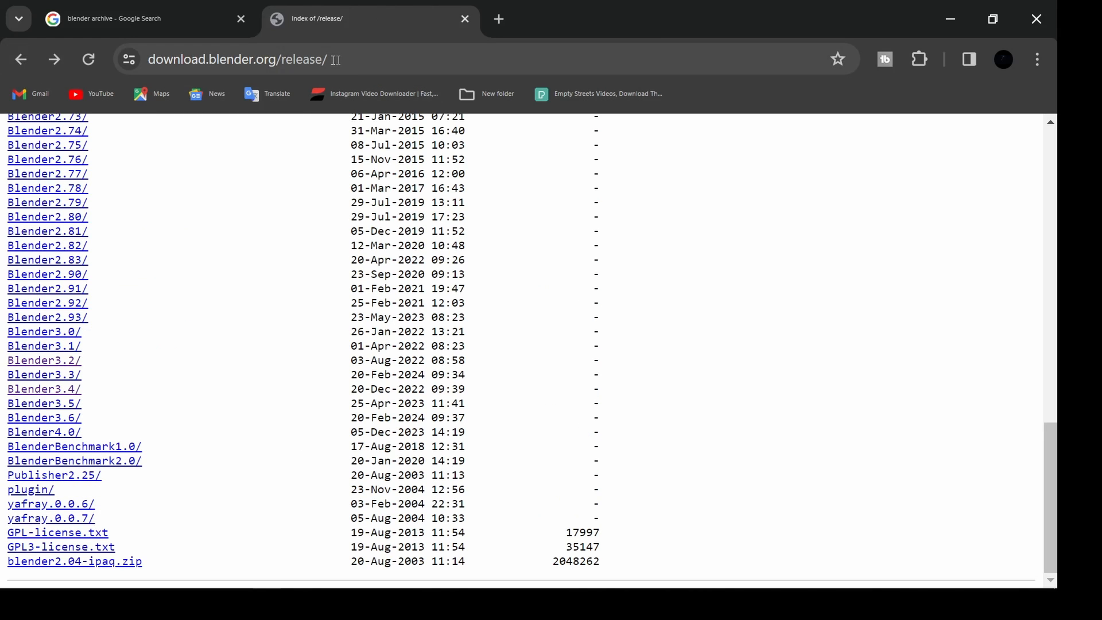
{"action": "mouse_move", "coordinate": [354, 65]}
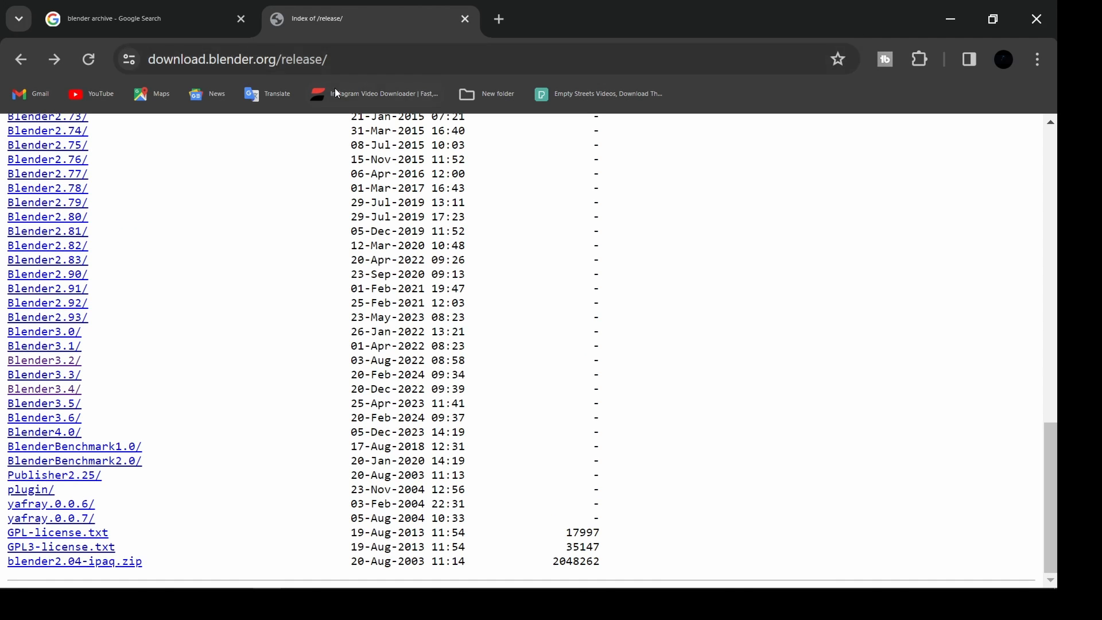
Rerun the 'blender archive' suggestion in a new tab and open blender.org's Previous Versions page.
{"action": "left_click", "coordinate": [499, 19]}
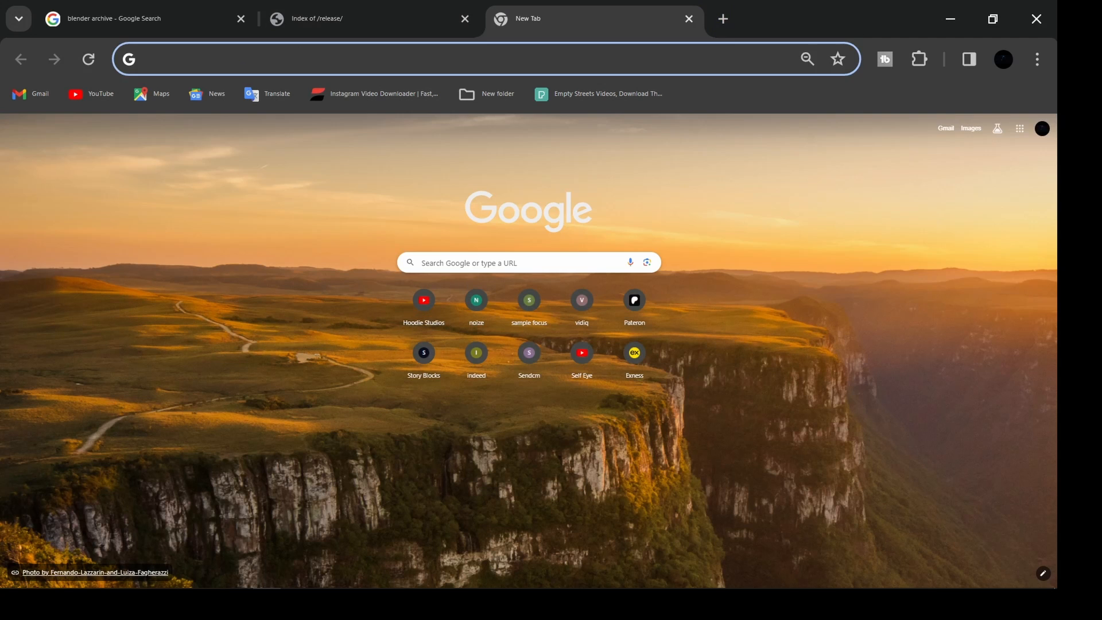
{"action": "left_click", "coordinate": [523, 262]}
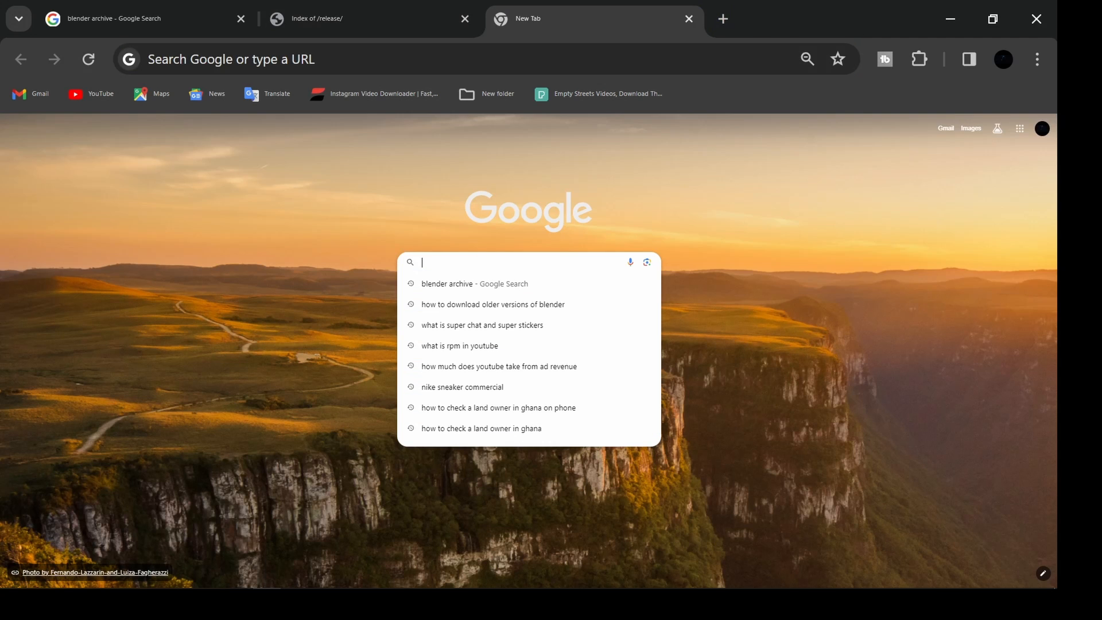
{"action": "left_click", "coordinate": [474, 282]}
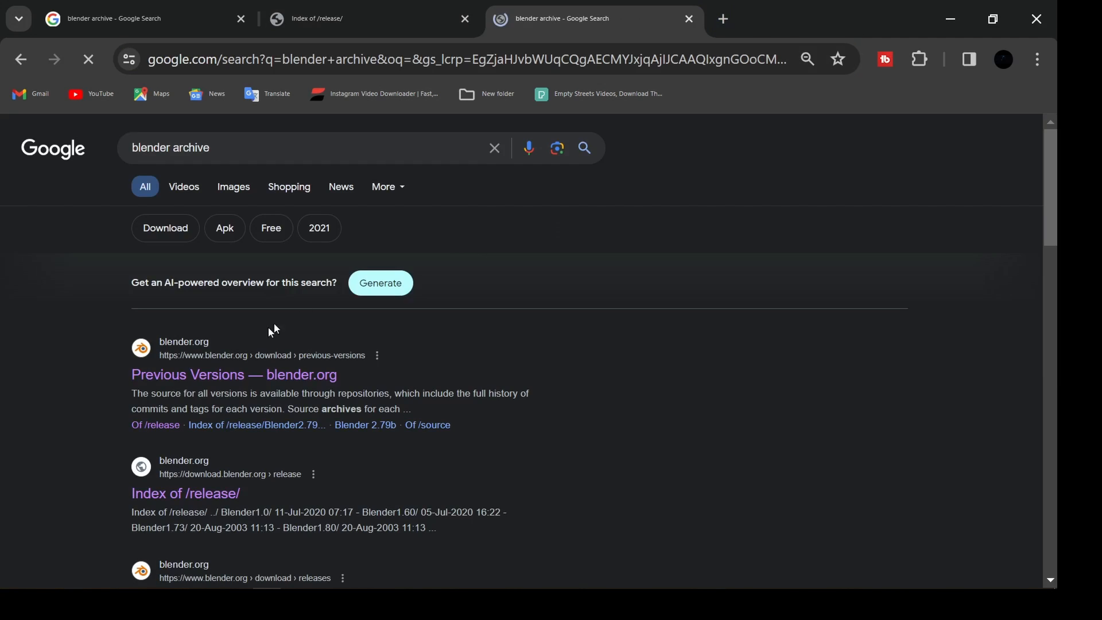
{"action": "left_click", "coordinate": [233, 374]}
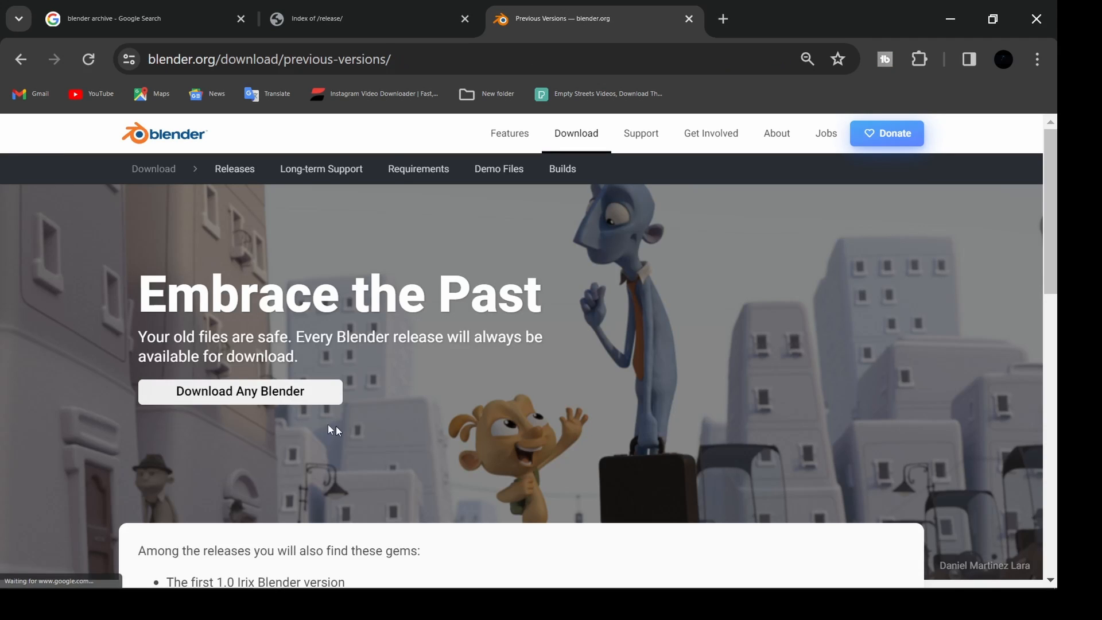
{"action": "left_click", "coordinate": [240, 391]}
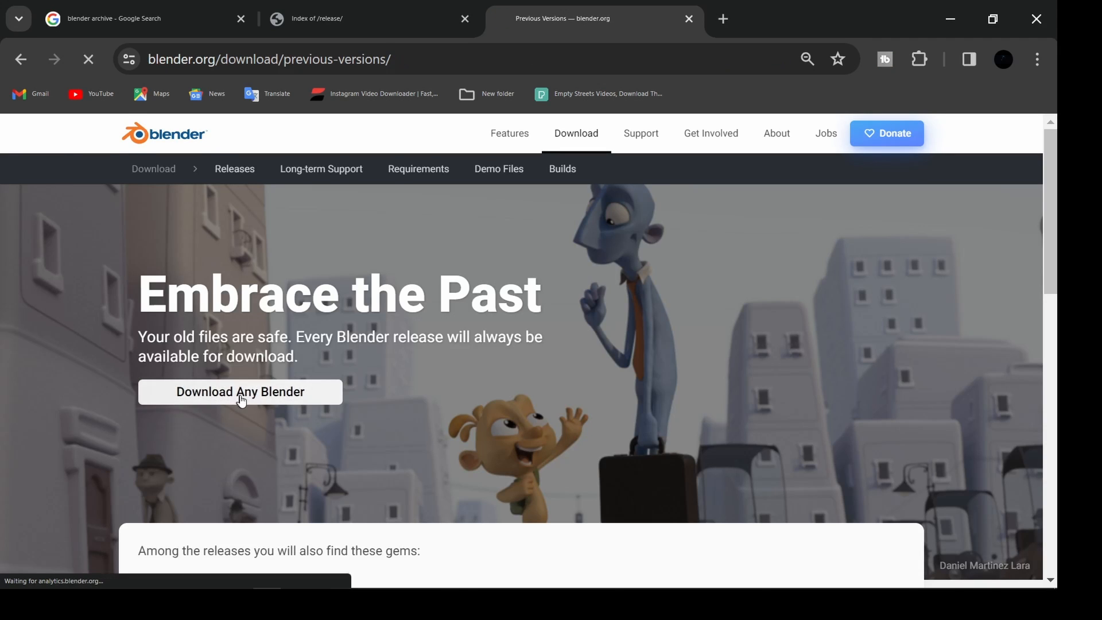
Load download.blender.org/release/ via 'Download Any Blender' and scroll to Blender1.0.
{"action": "left_click", "coordinate": [239, 392]}
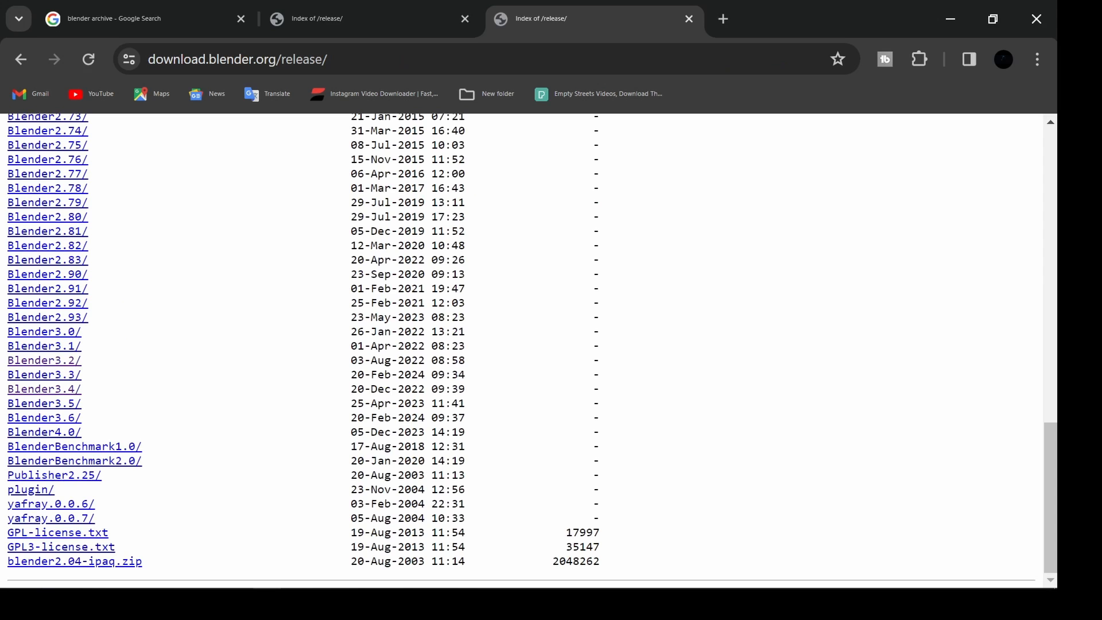
{"action": "scroll", "scroll_direction": "up", "scroll_amount": 3}
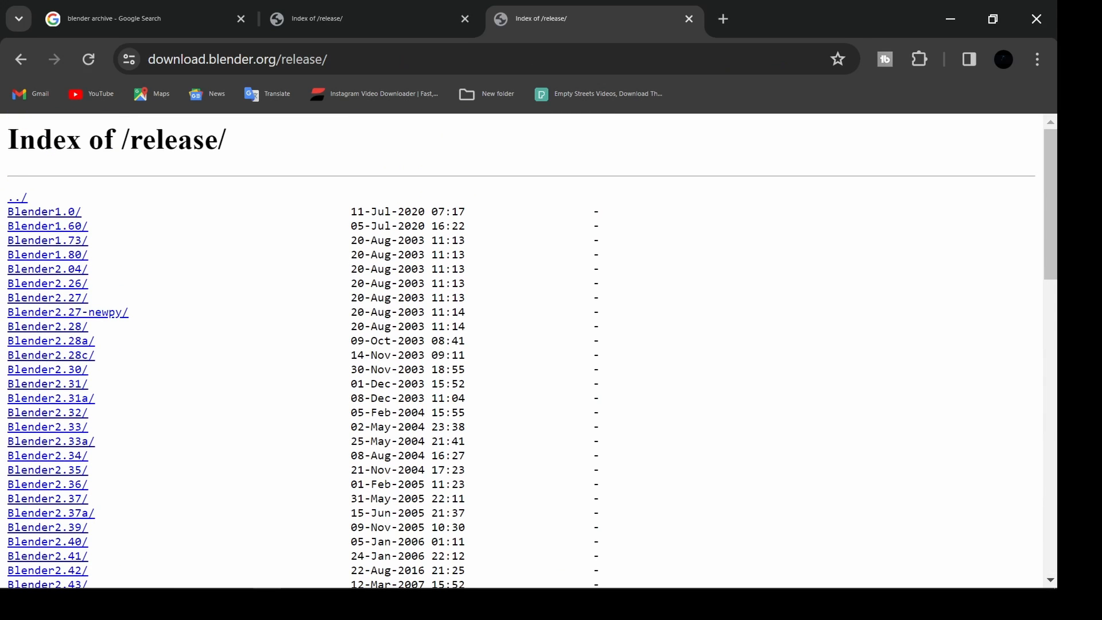
{"action": "mouse_move", "coordinate": [678, 276]}
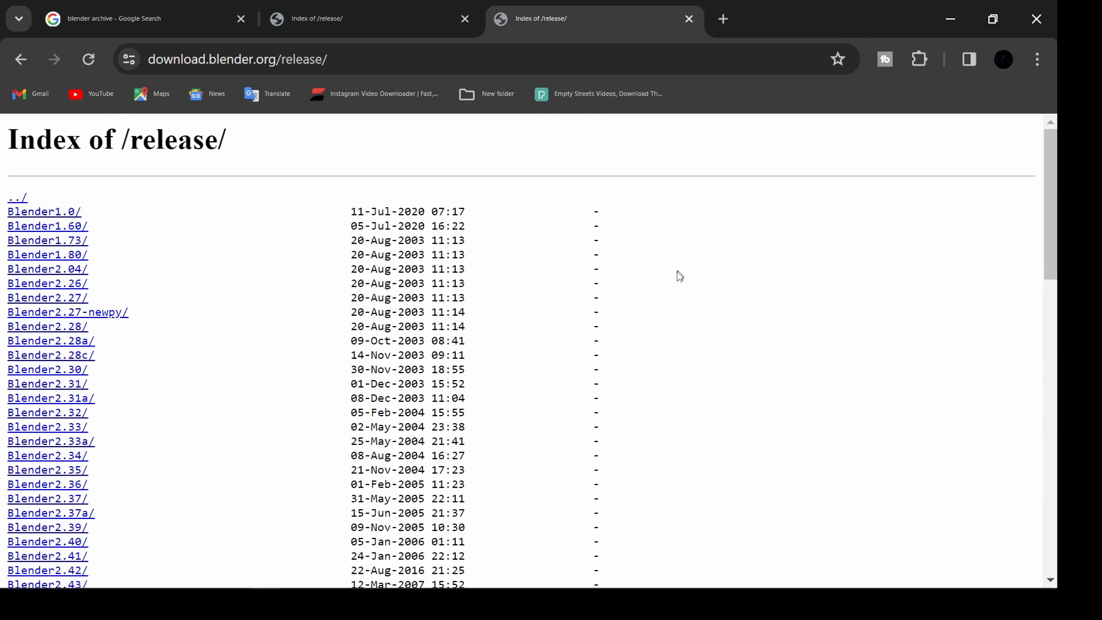